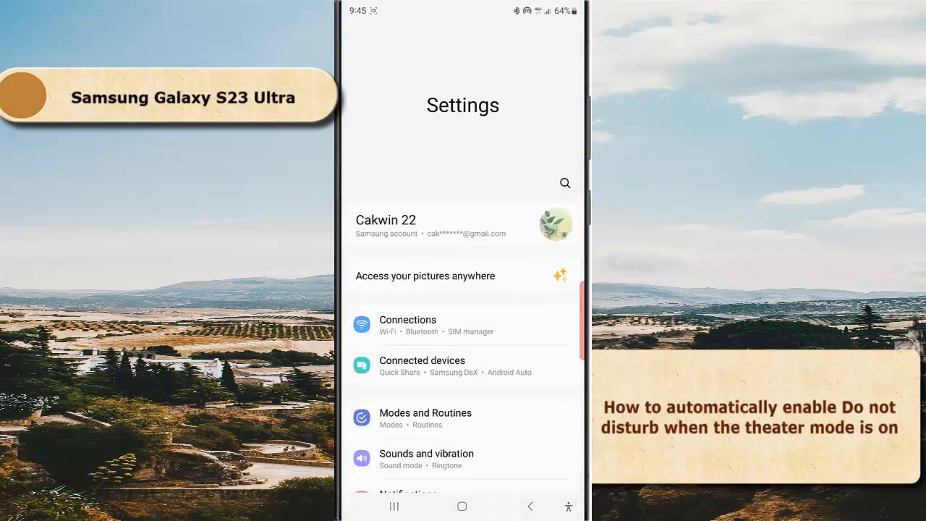
Step: Go to Modes and Routines and select the Theater mode
{"action": "left_click", "coordinate": [426, 418]}
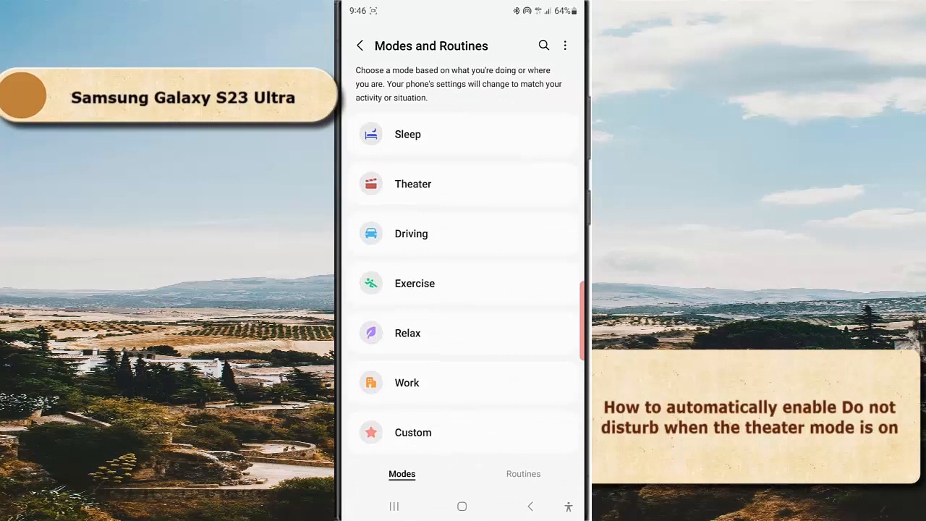
{"action": "left_click", "coordinate": [463, 183]}
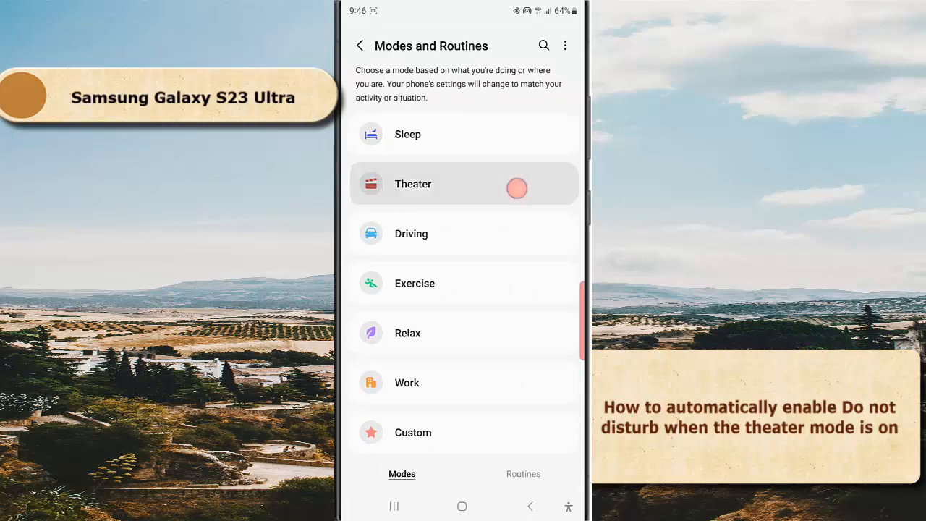
Step: Open Theater mode's settings and switch Do not disturb on
{"action": "left_click", "coordinate": [413, 184]}
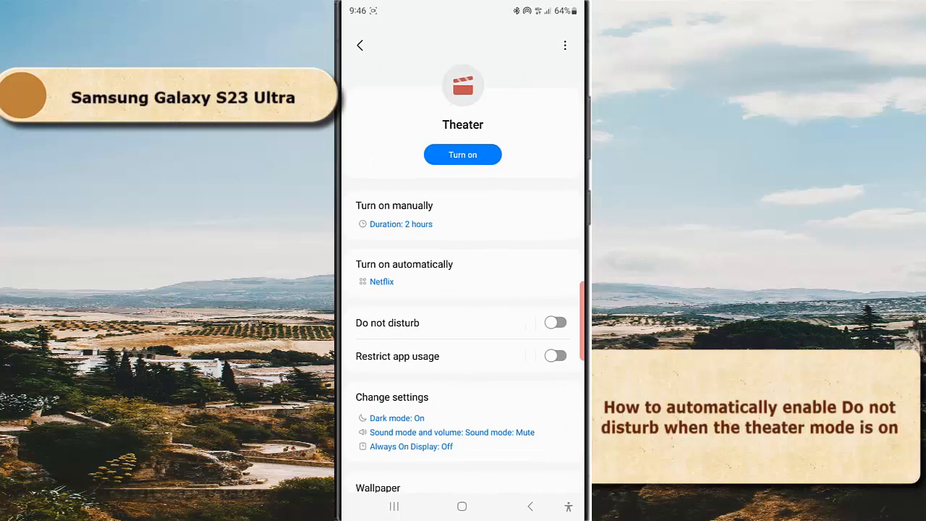
{"action": "left_click", "coordinate": [555, 323]}
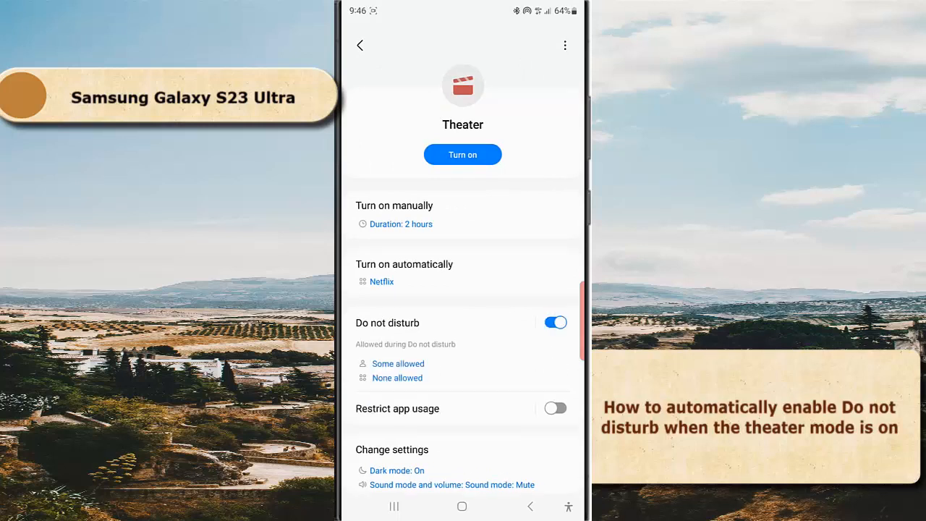